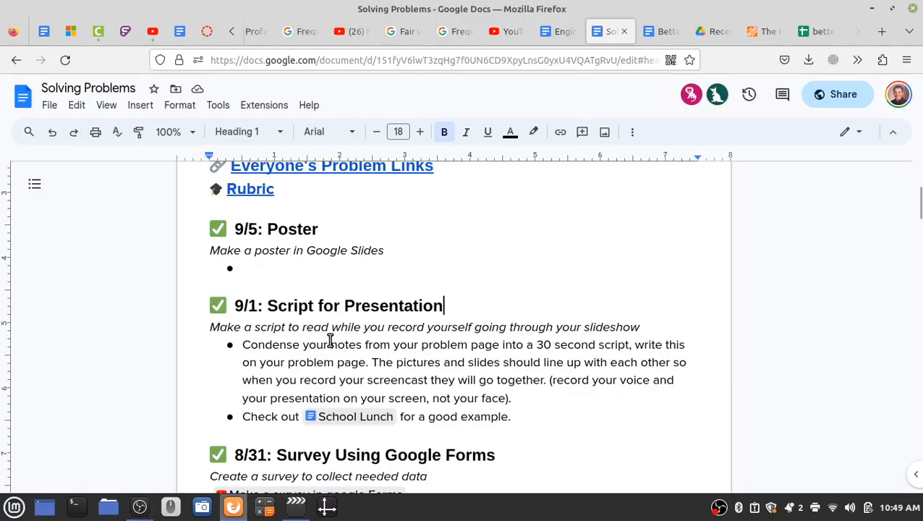
- Replace '30 second' with 'short' in the 9/1 script instructions bullet
{"action": "scroll", "scroll_direction": "up", "scroll_amount": 3}
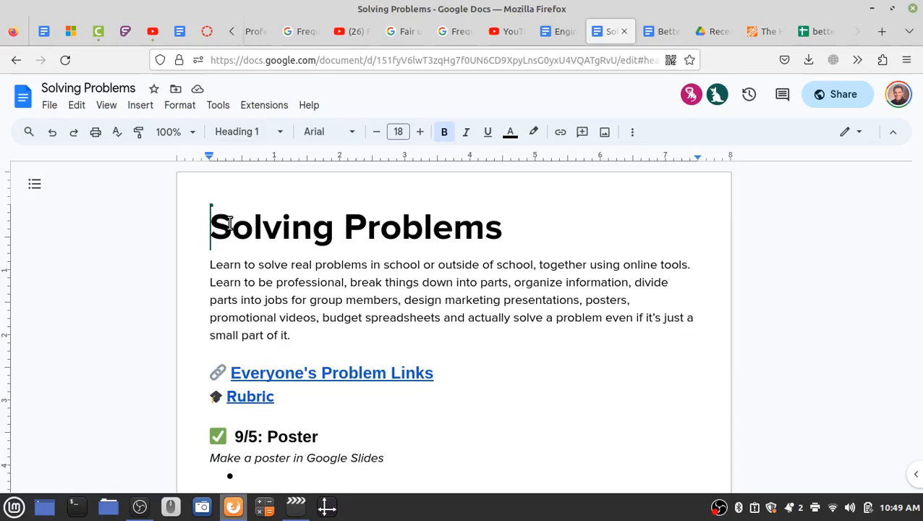
{"action": "scroll", "scroll_direction": "down", "scroll_amount": 3}
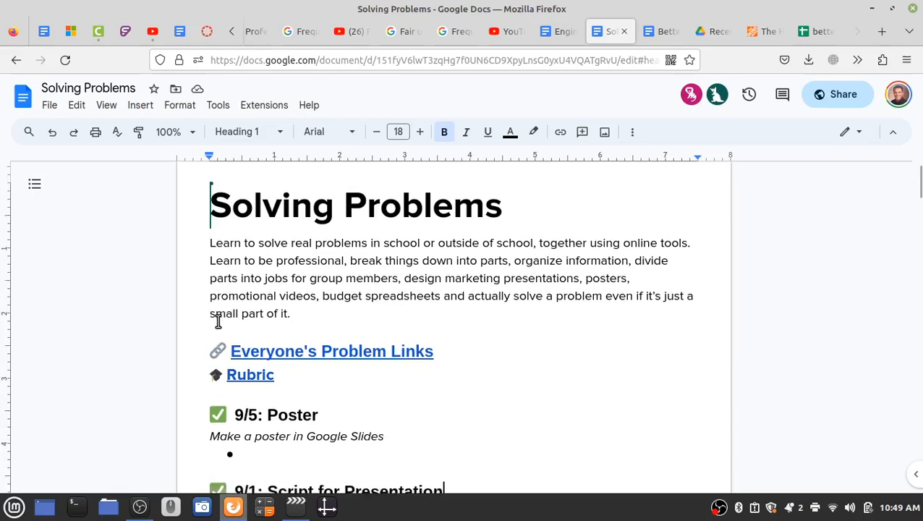
{"action": "scroll", "scroll_direction": "down", "scroll_amount": 3}
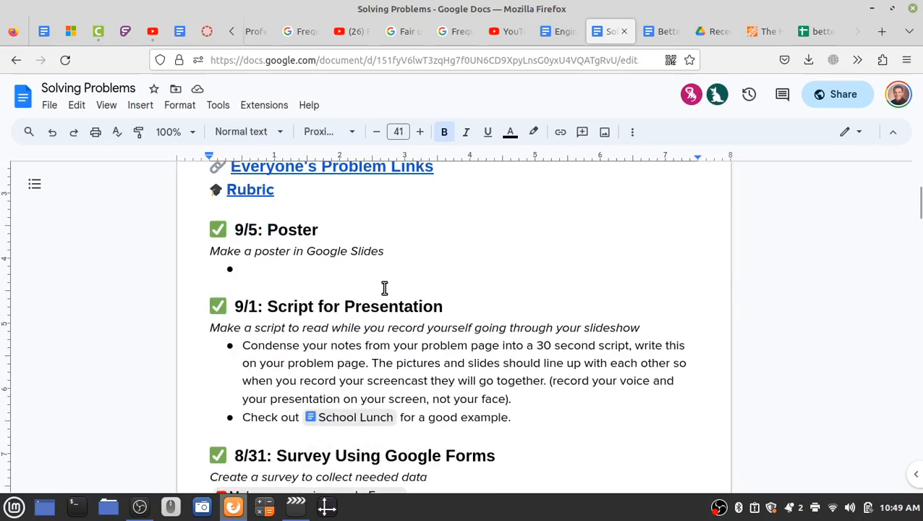
{"action": "left_click_drag", "start_coordinate": [267, 305], "coordinate": [442, 305]}
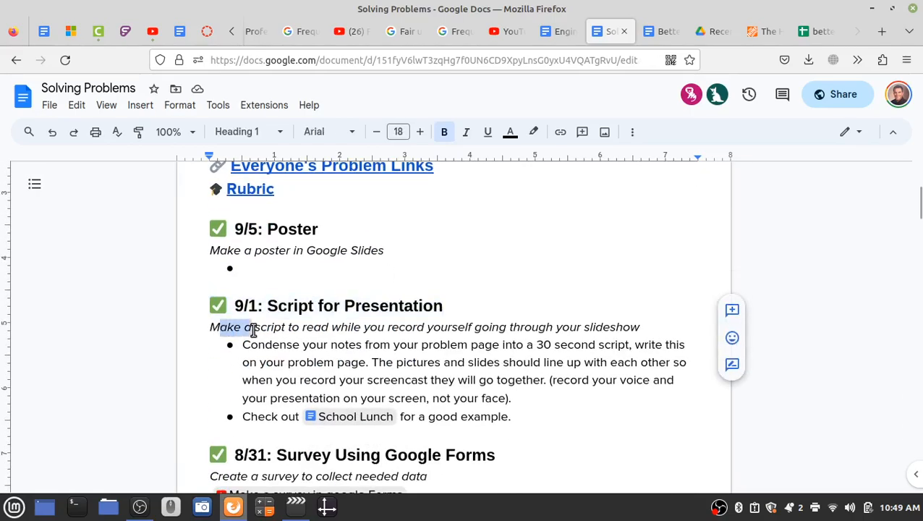
{"action": "left_click", "coordinate": [454, 351]}
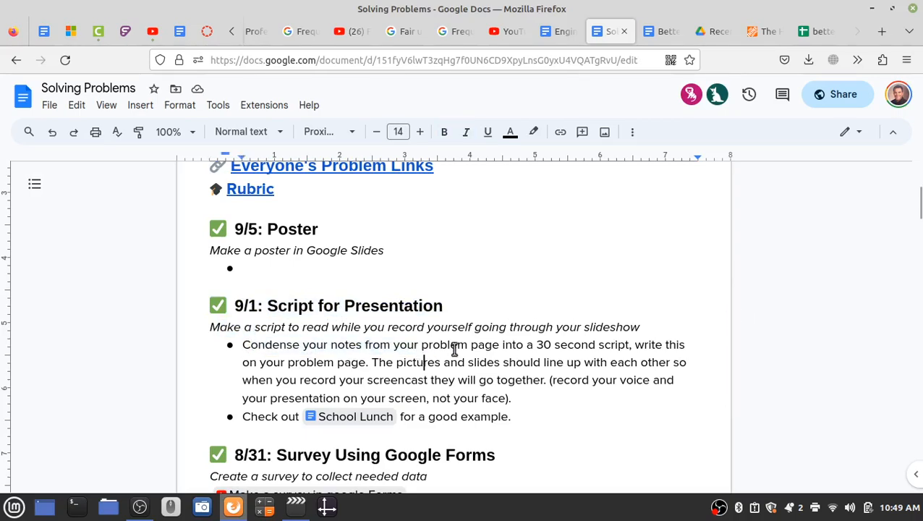
{"action": "mouse_move", "coordinate": [555, 346]}
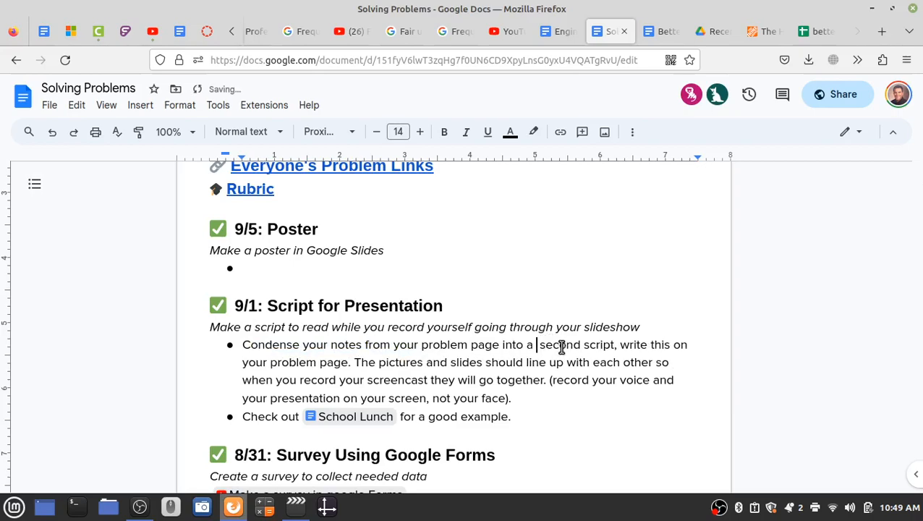
{"action": "double_click", "coordinate": [559, 344]}
{"action": "type", "text": "hort"}
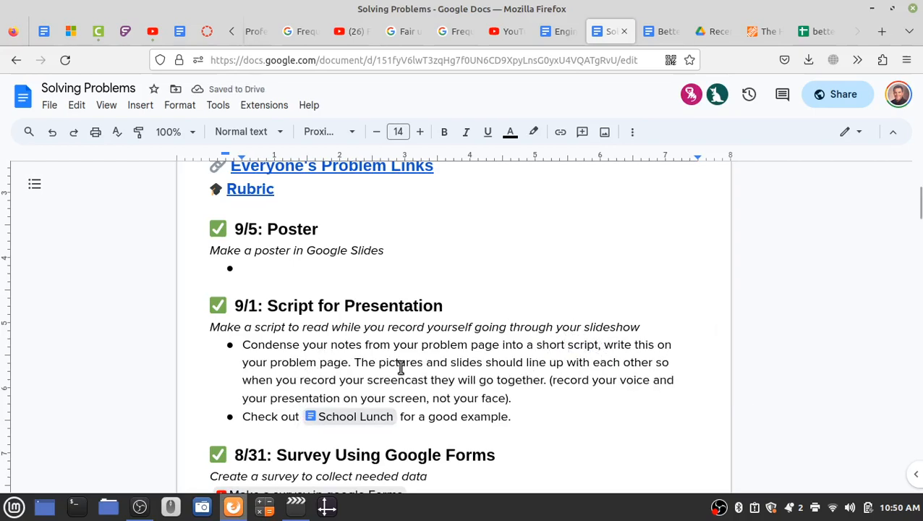
{"action": "mouse_move", "coordinate": [549, 362]}
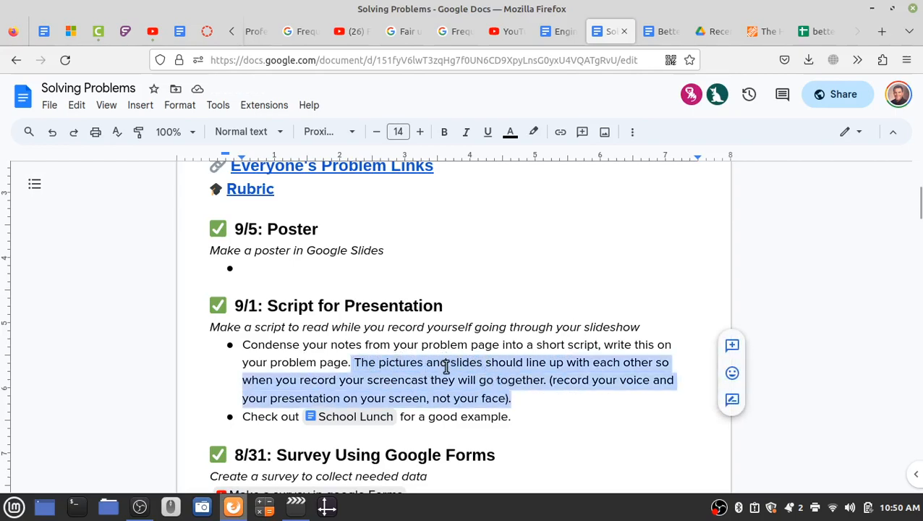
{"action": "mouse_move", "coordinate": [398, 363]}
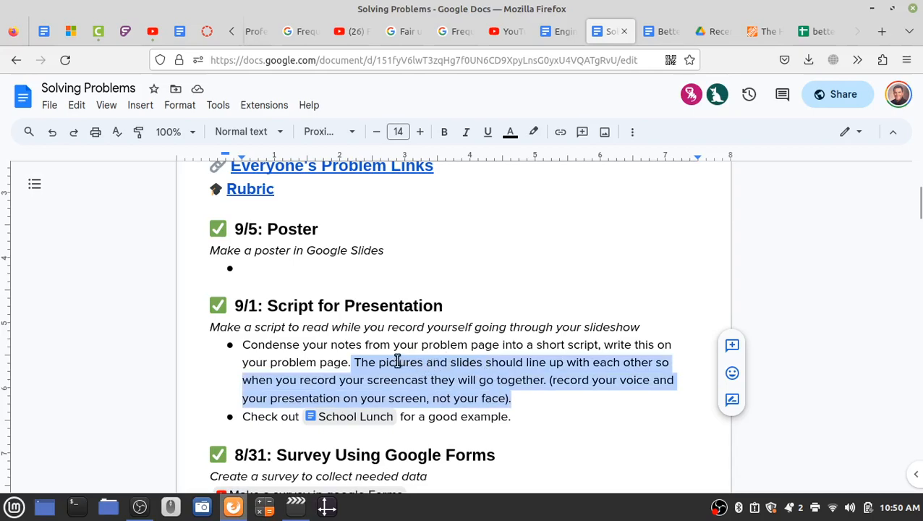
{"action": "left_click", "coordinate": [356, 363]}
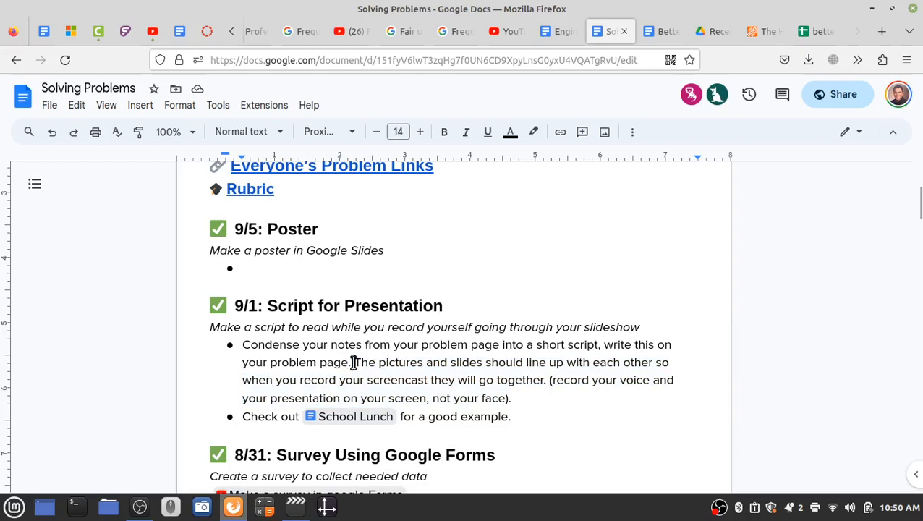
{"action": "mouse_move", "coordinate": [349, 416]}
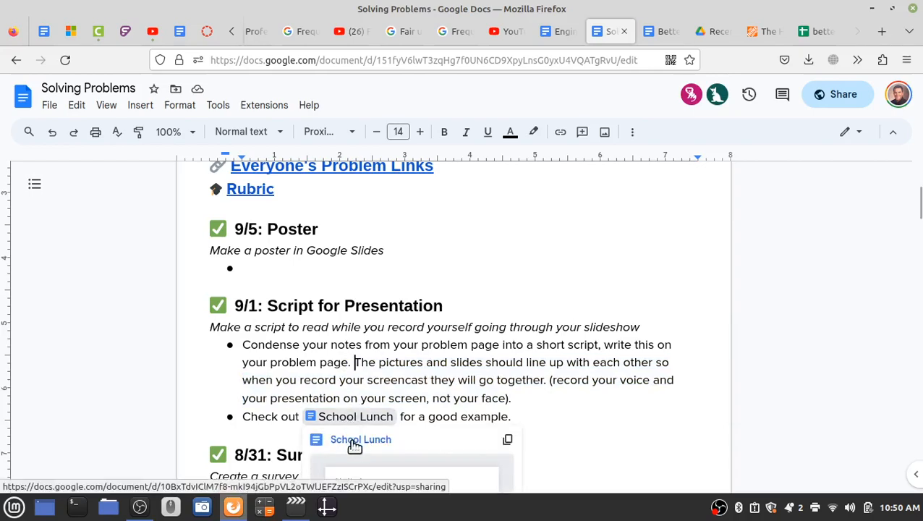
- Open the School Lunch smart chip and scroll through its Script for presentation
{"action": "left_click", "coordinate": [362, 440]}
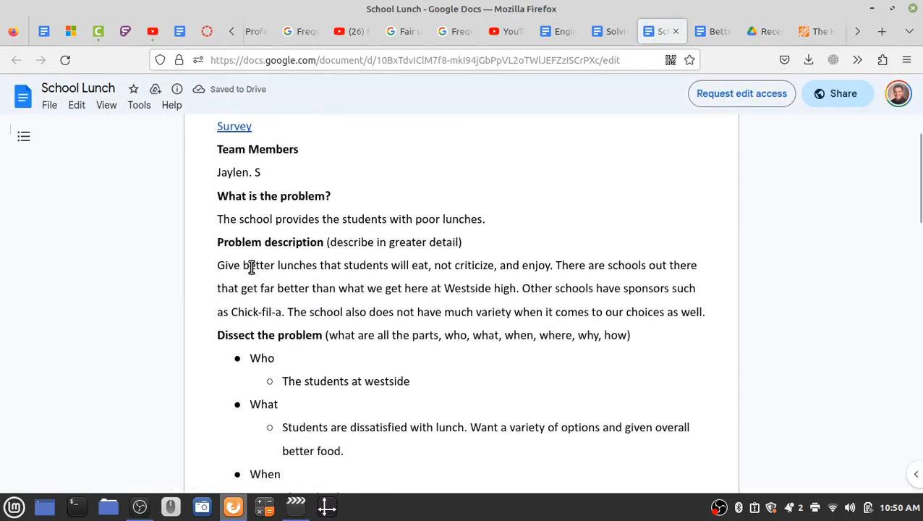
{"action": "scroll", "scroll_direction": "down", "scroll_amount": 3}
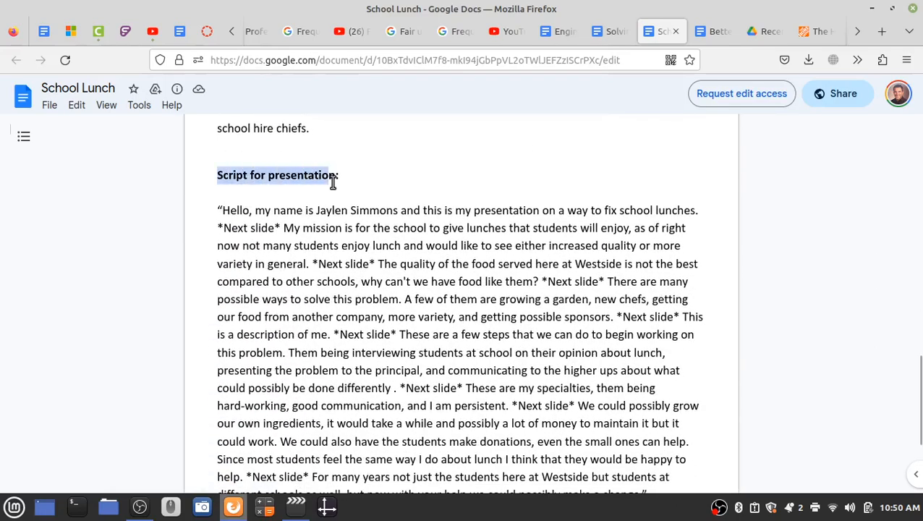
{"action": "scroll", "scroll_direction": "down", "scroll_amount": 3}
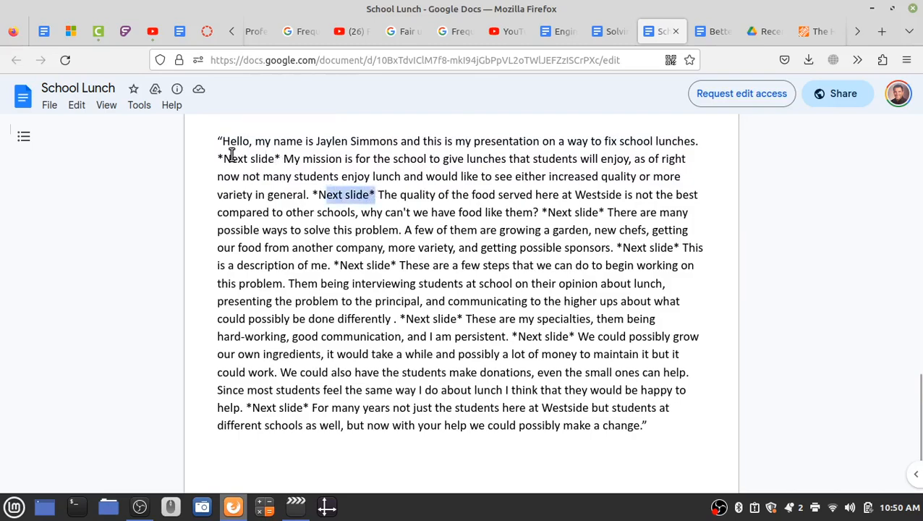
{"action": "scroll", "scroll_direction": "down", "scroll_amount": 3}
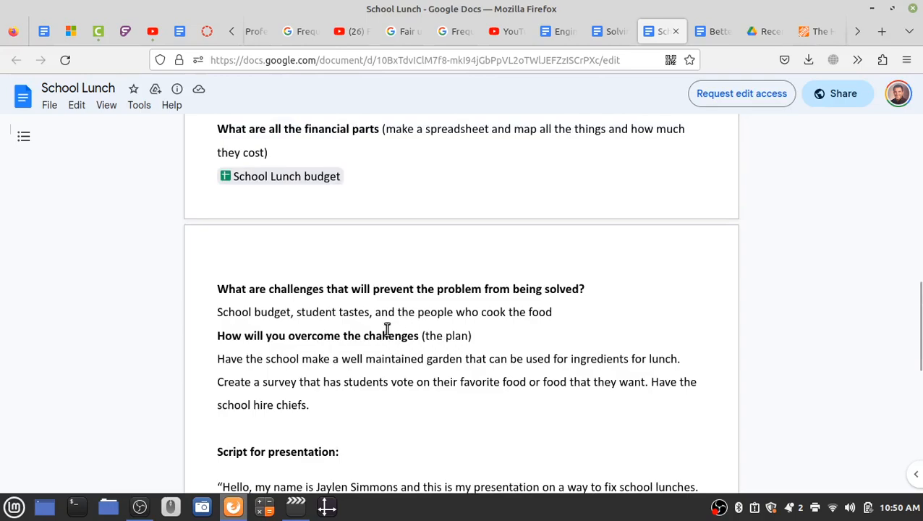
{"action": "scroll", "scroll_direction": "up", "scroll_amount": 3}
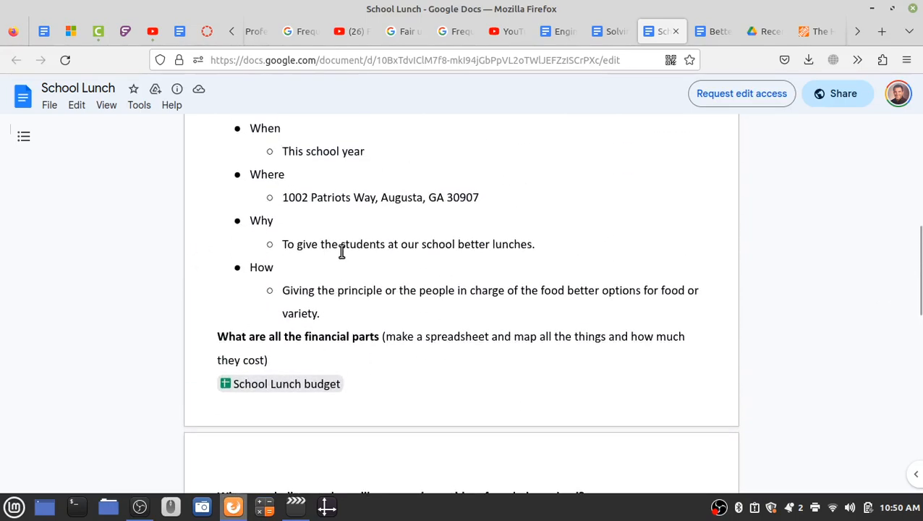
{"action": "mouse_move", "coordinate": [771, 28]}
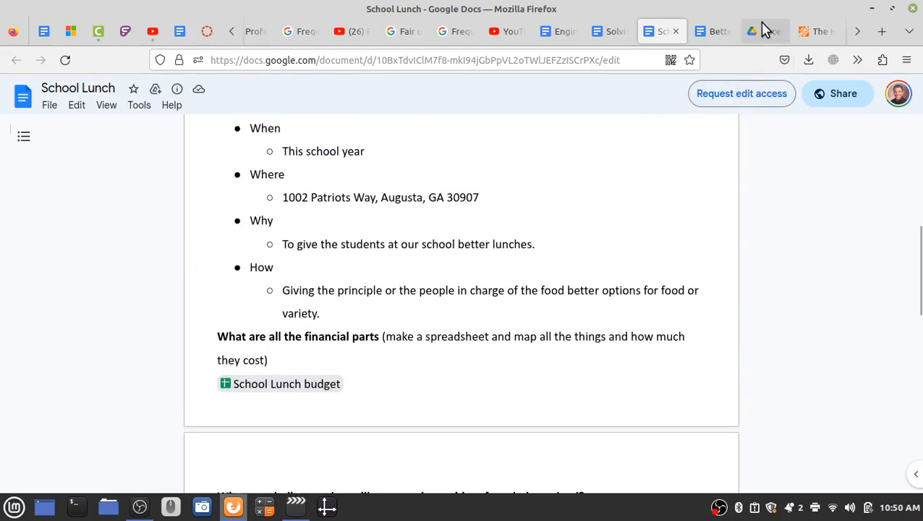
- Switch to the better lunch presentation and select The Problem slide's description text
{"action": "left_click", "coordinate": [765, 31]}
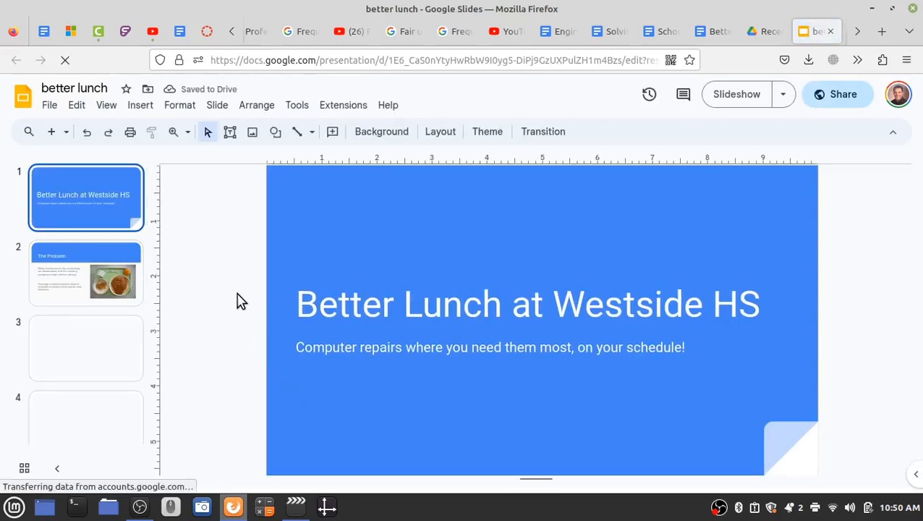
{"action": "left_click", "coordinate": [85, 273]}
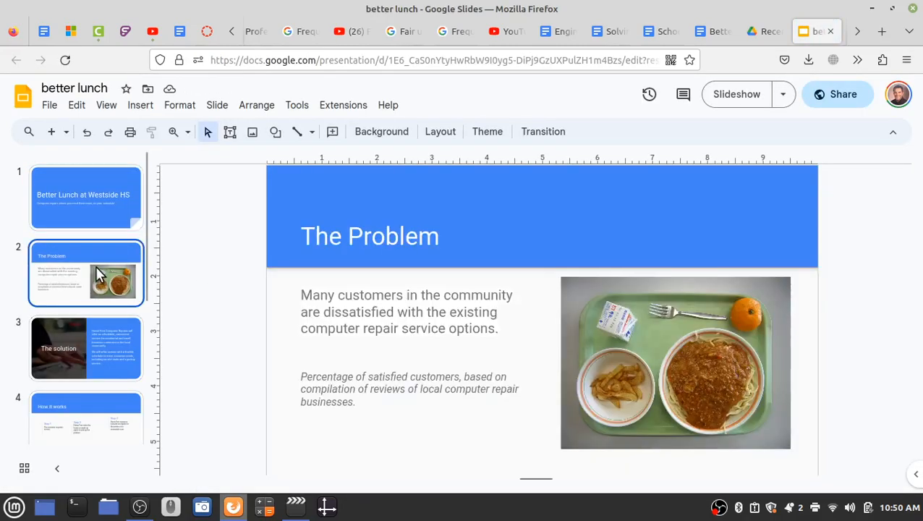
{"action": "mouse_move", "coordinate": [364, 282]}
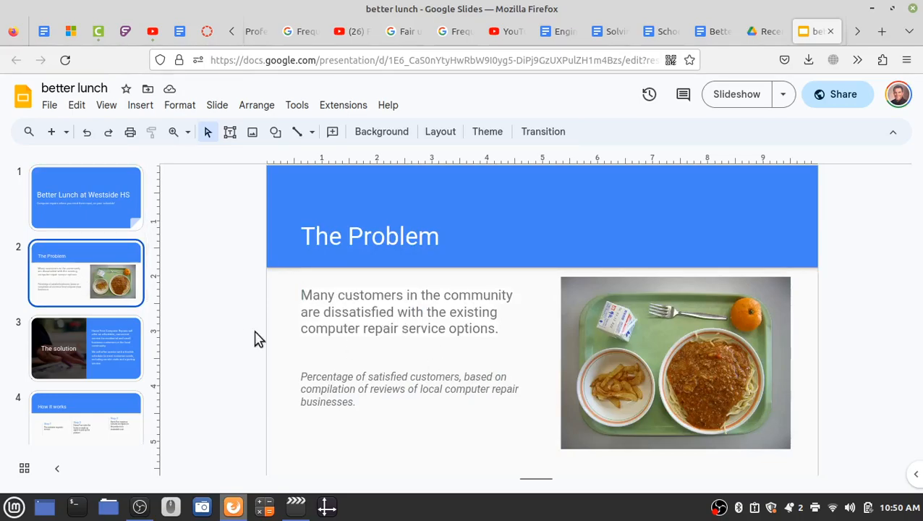
{"action": "mouse_move", "coordinate": [547, 468]}
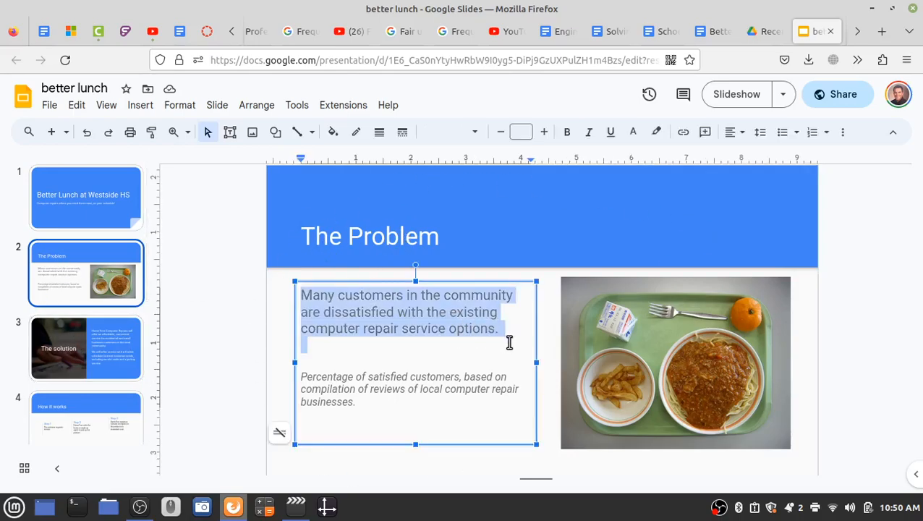
{"action": "left_click", "coordinate": [370, 235]}
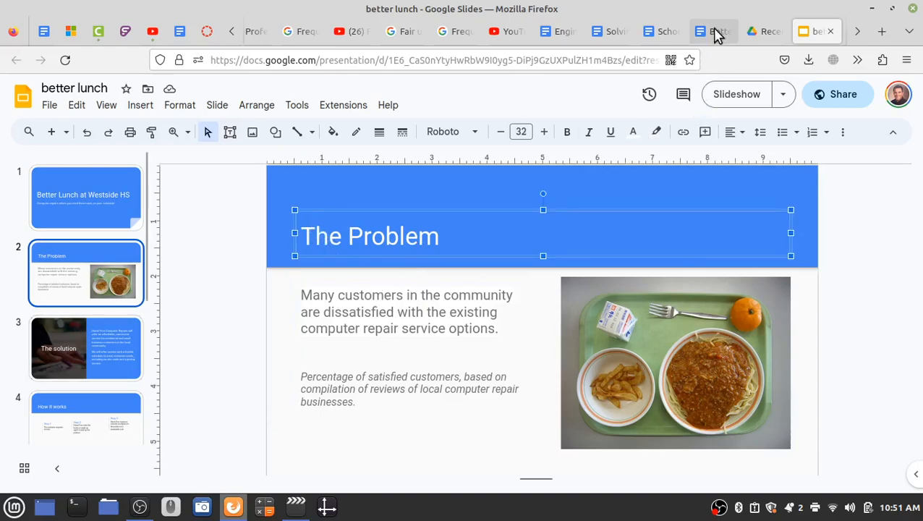
- Go back to the School Lunch doc, glancing at Engineering Applications, and scroll to its script
{"action": "left_click", "coordinate": [660, 31]}
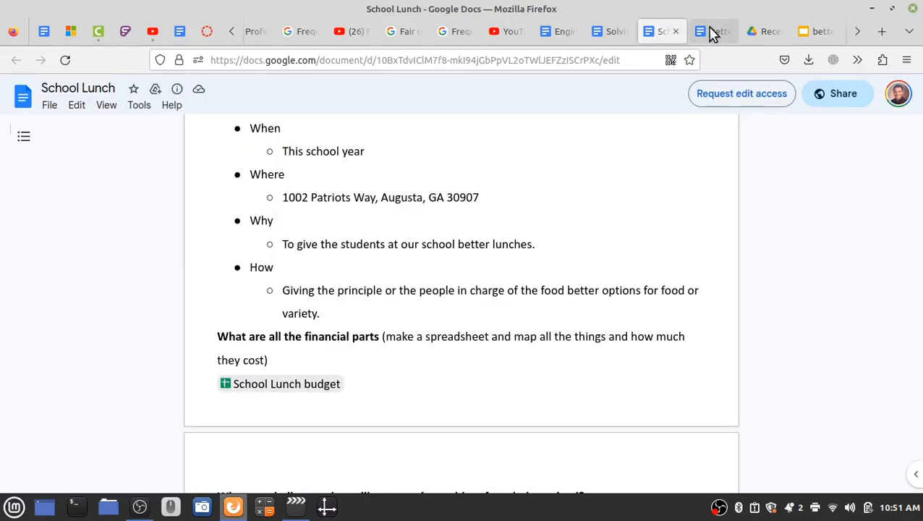
{"action": "left_click", "coordinate": [558, 31]}
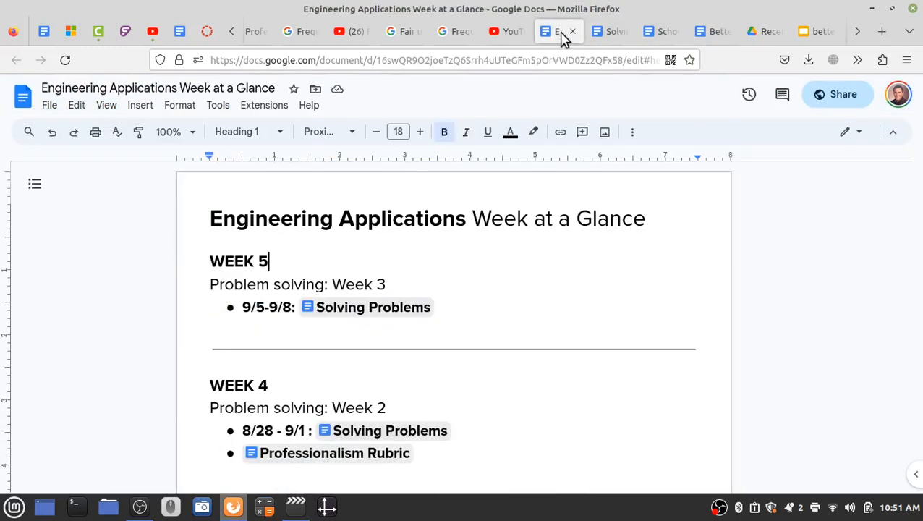
{"action": "left_click", "coordinate": [659, 31]}
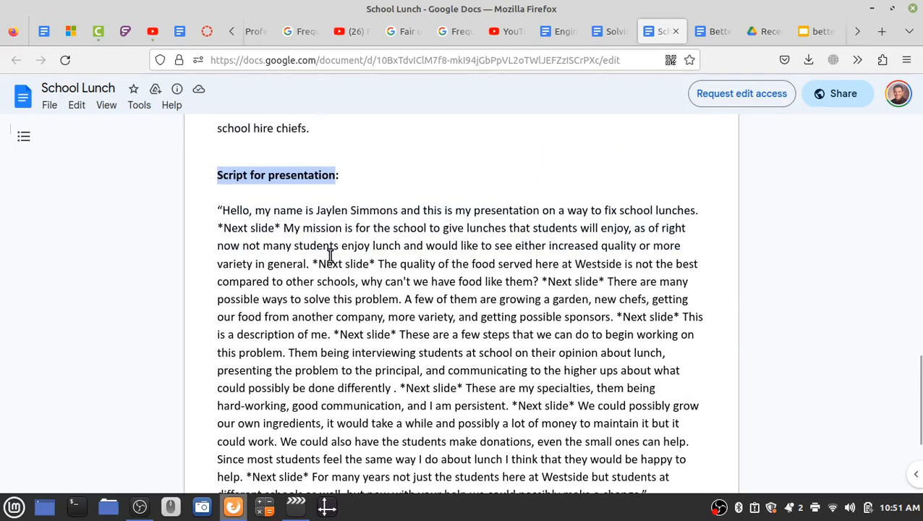
{"action": "scroll", "scroll_direction": "down", "scroll_amount": 3}
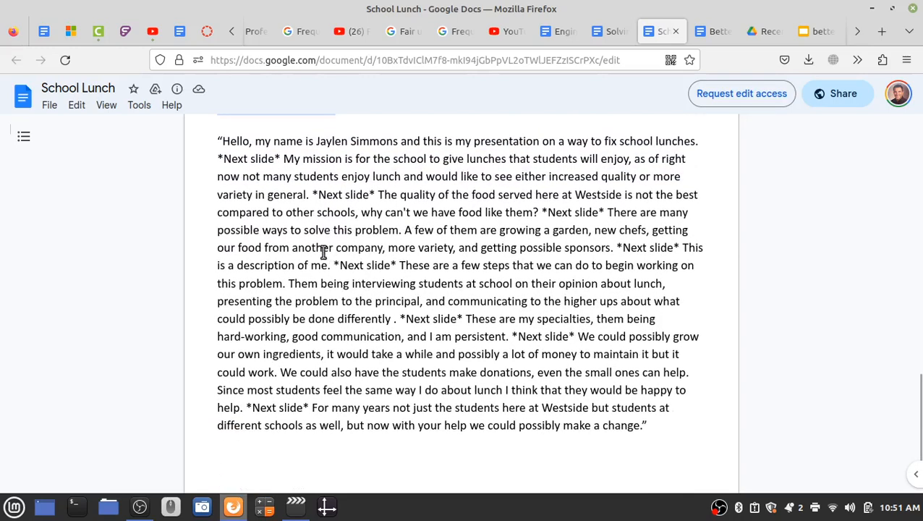
{"action": "left_click", "coordinate": [139, 507]}
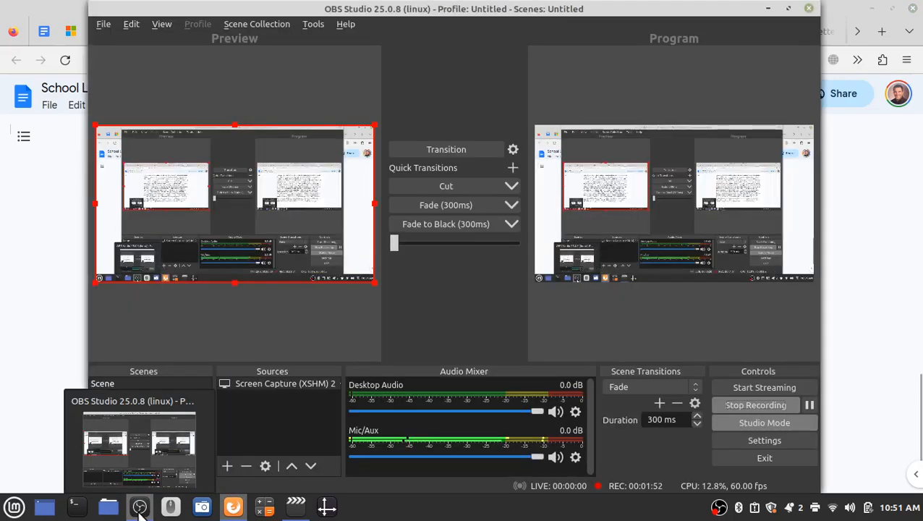